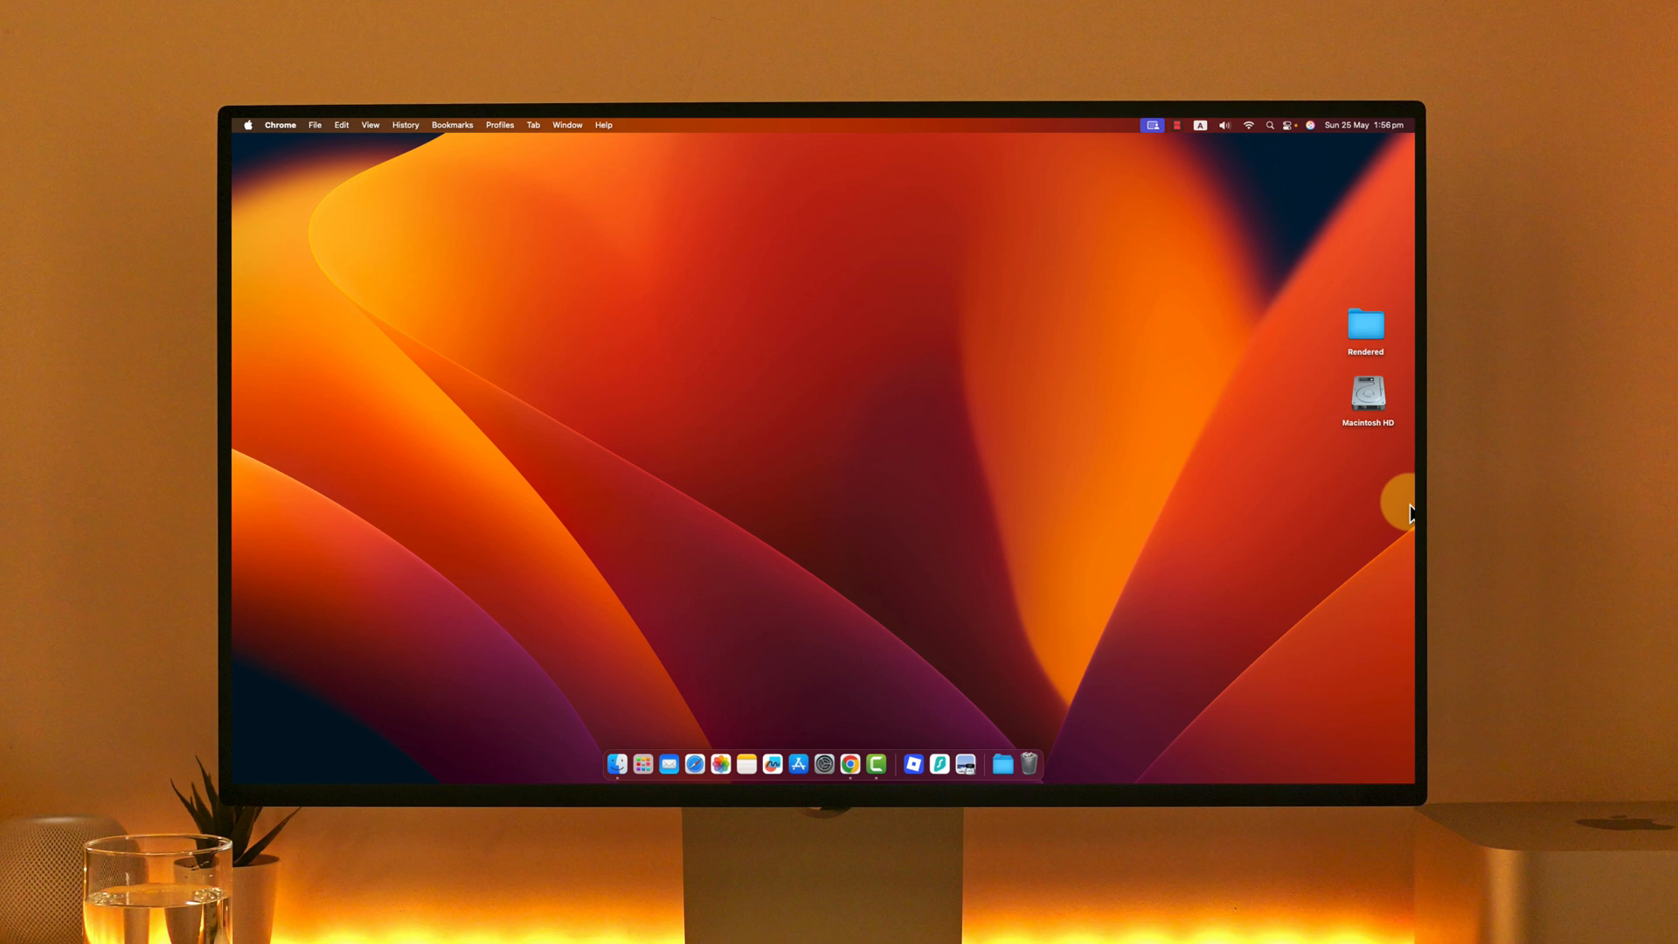
pyautogui.moveTo(850, 764)
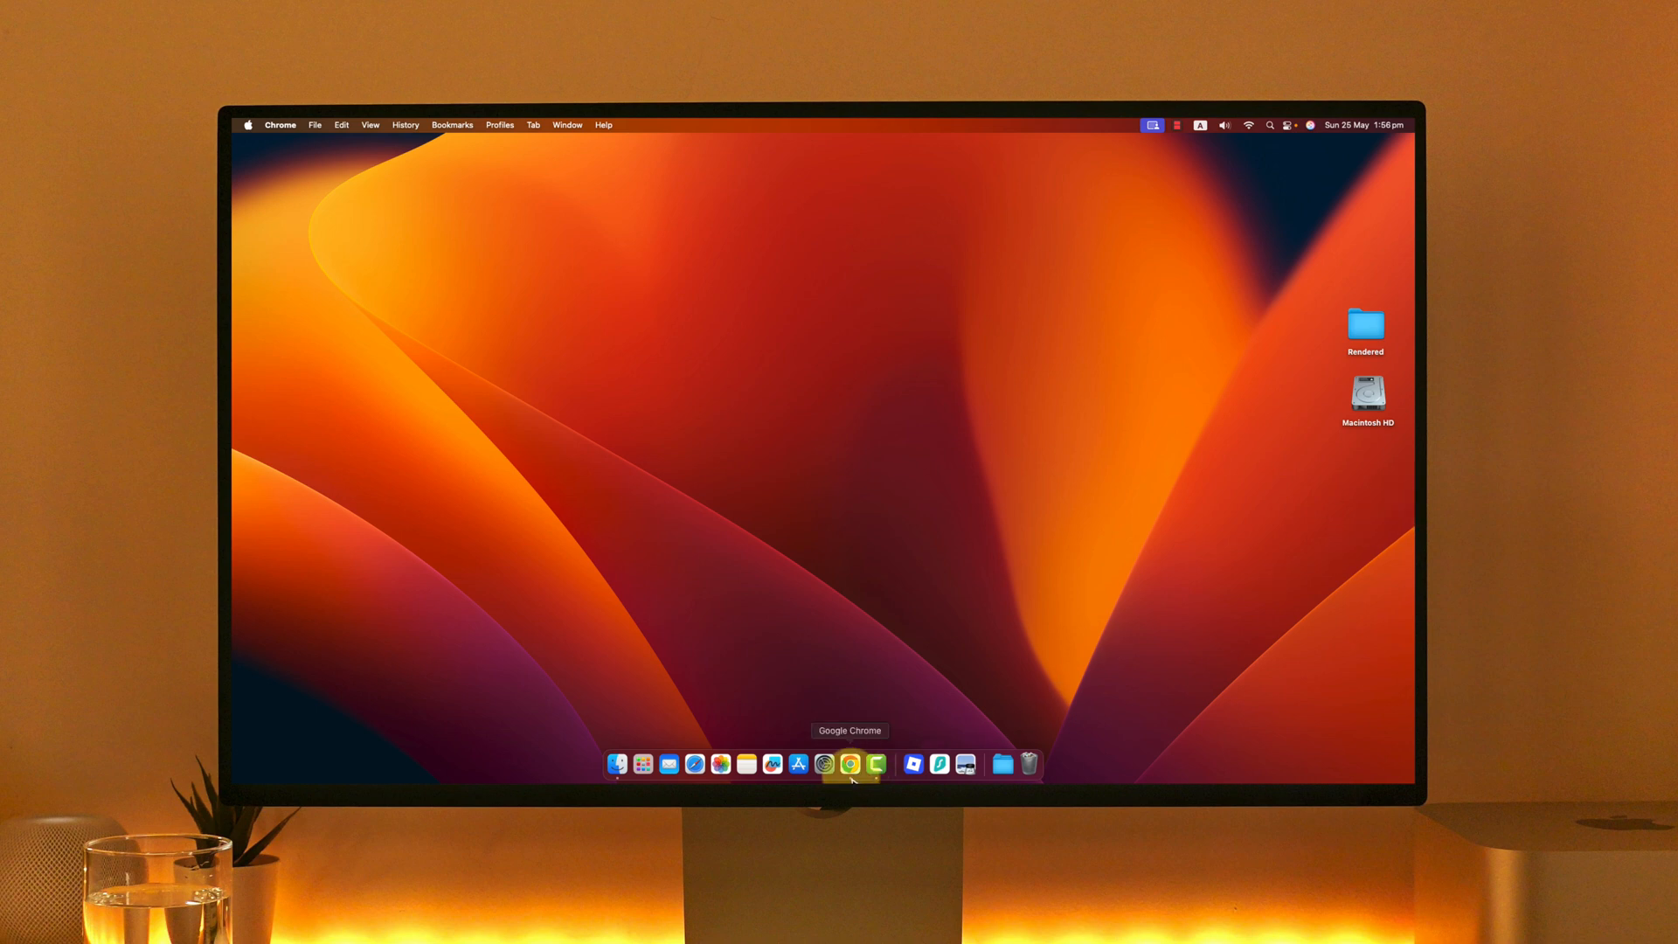
# Launch Google Chrome from the Dock, landing on the Perplexity home page.
pyautogui.click(849, 763)
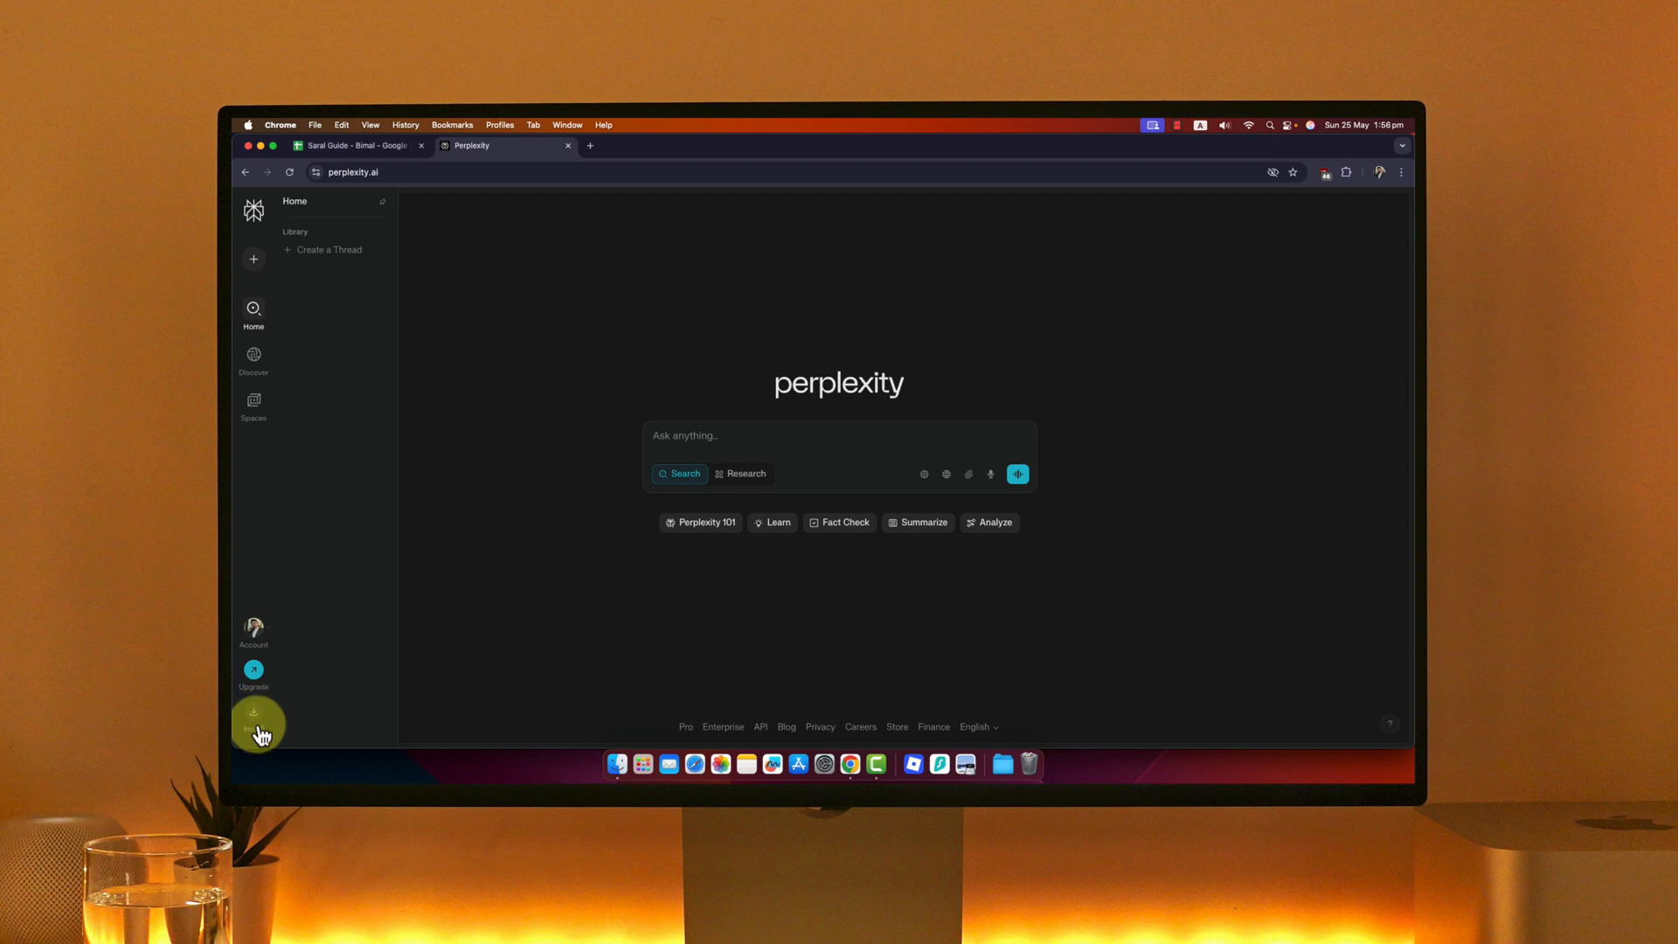
# Go to Perplexity's Install page and choose the Mac desktop app download.
pyautogui.click(253, 721)
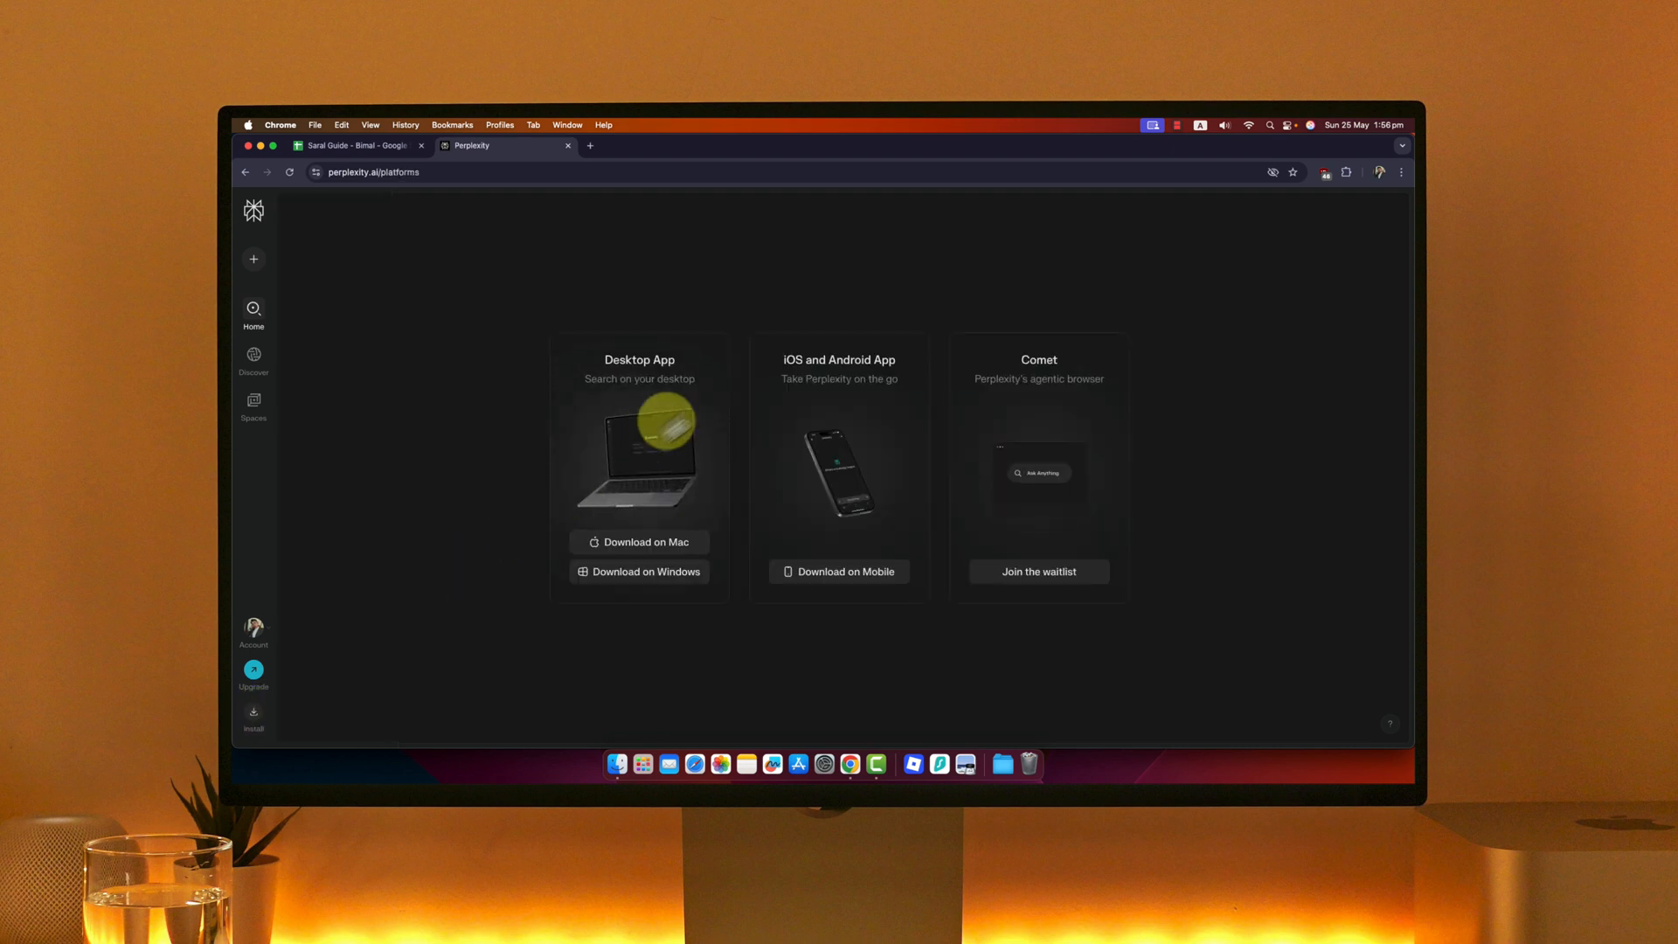
pyautogui.moveTo(640, 385)
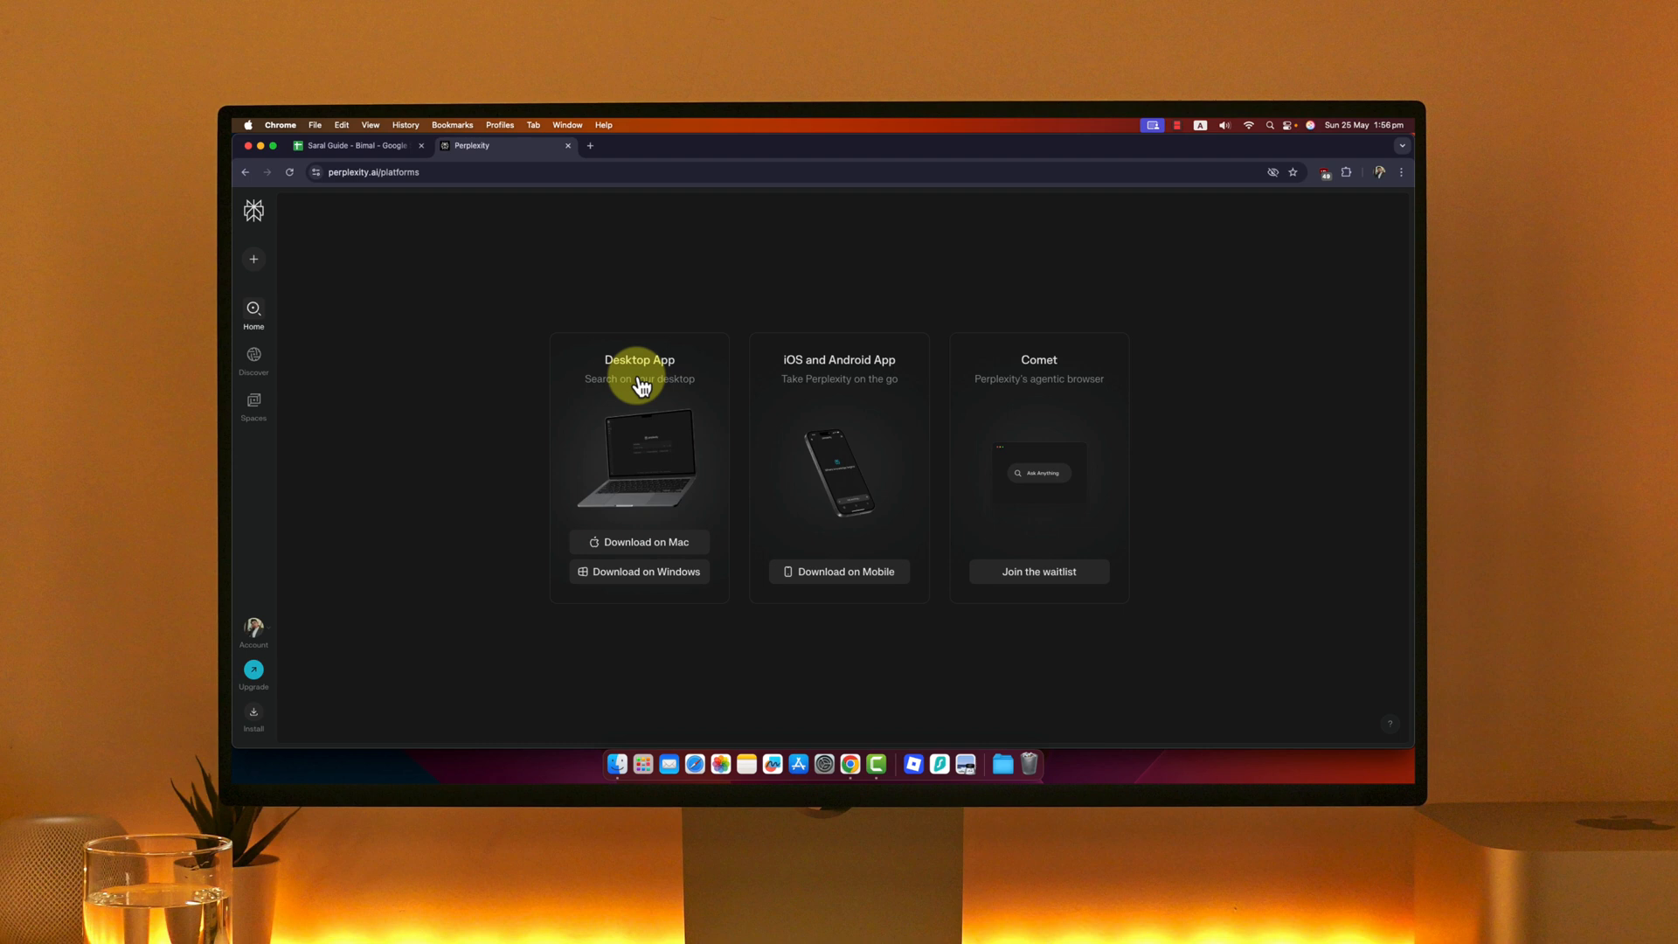
pyautogui.moveTo(823, 397)
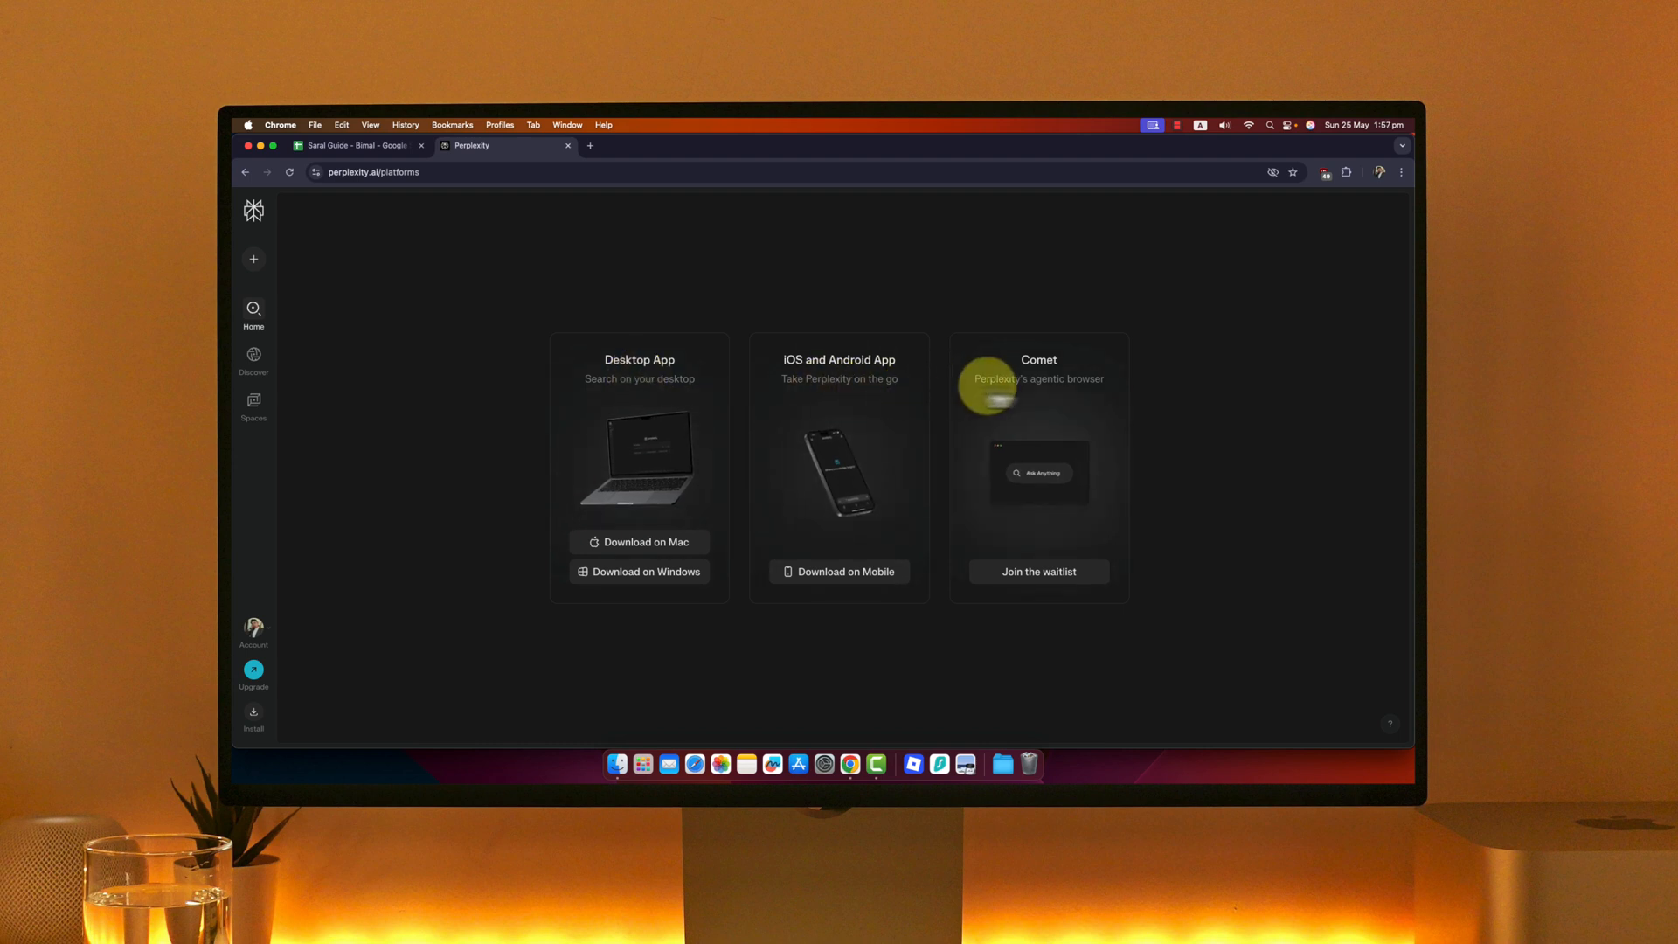
pyautogui.moveTo(1059, 396)
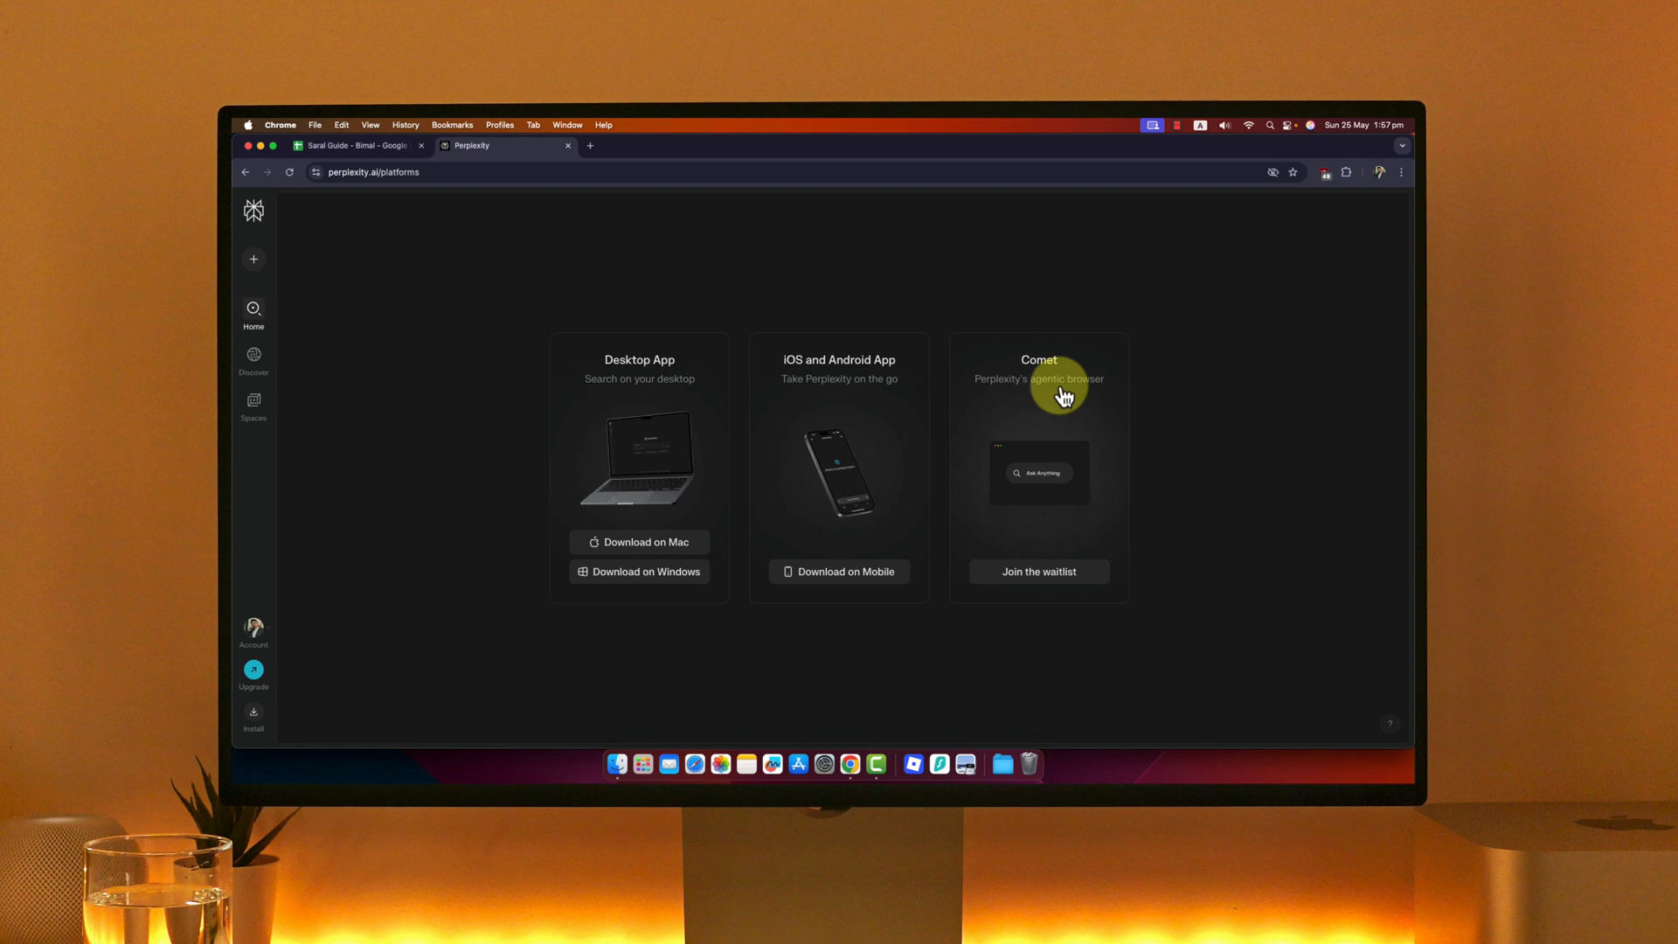
pyautogui.moveTo(652, 526)
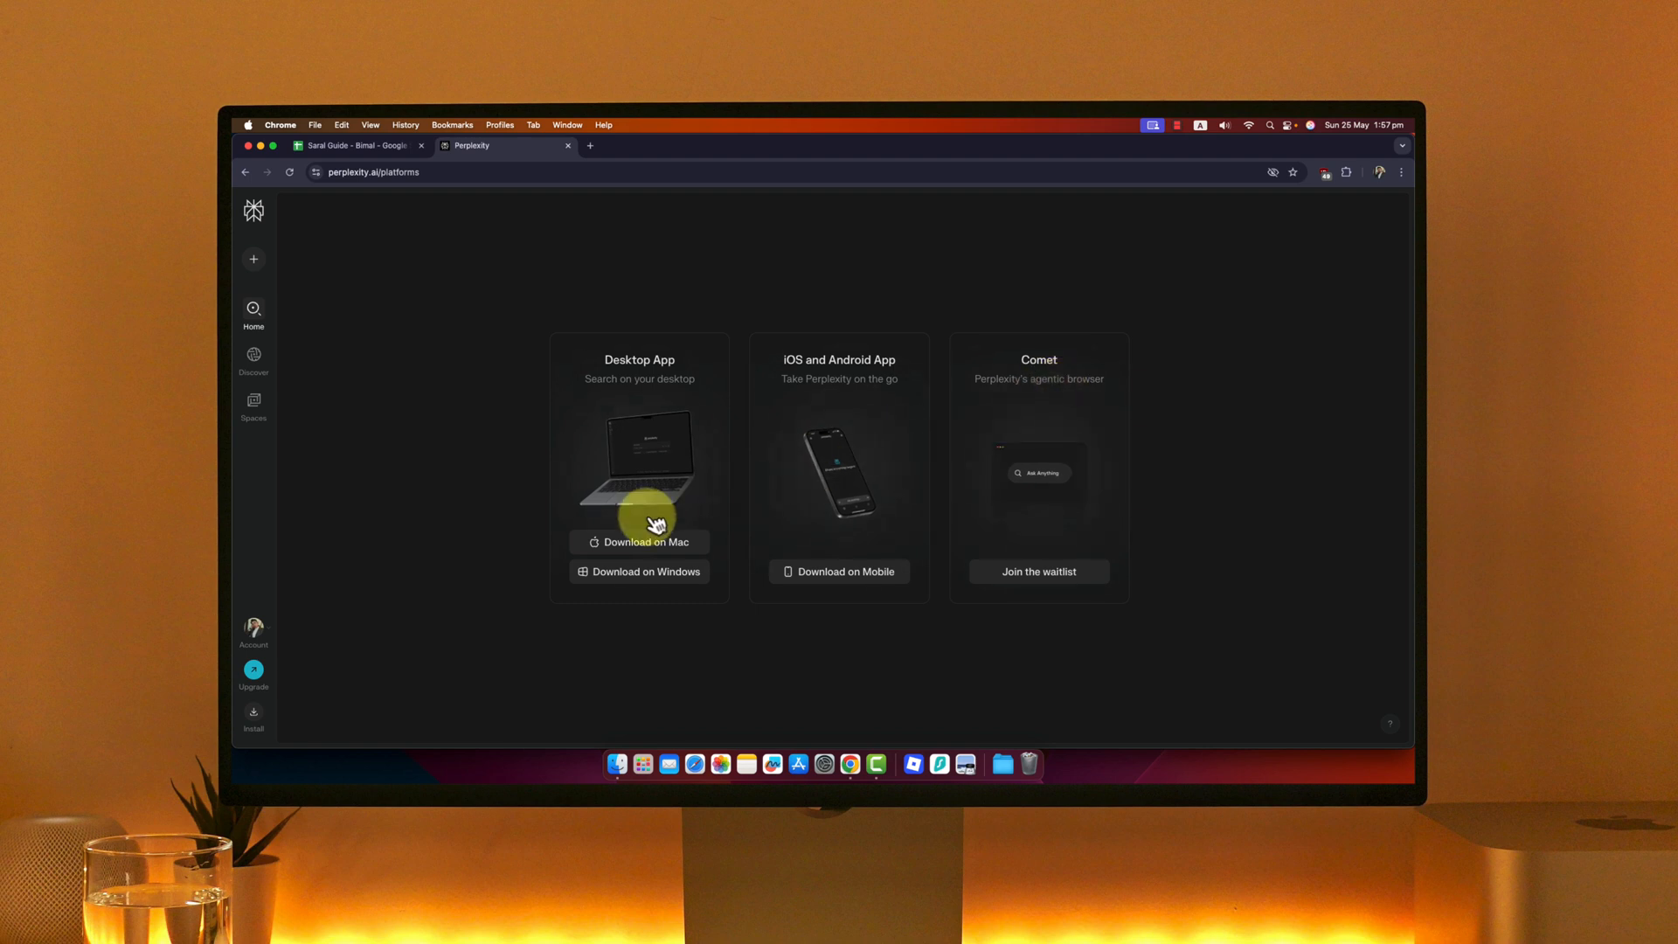
pyautogui.click(638, 542)
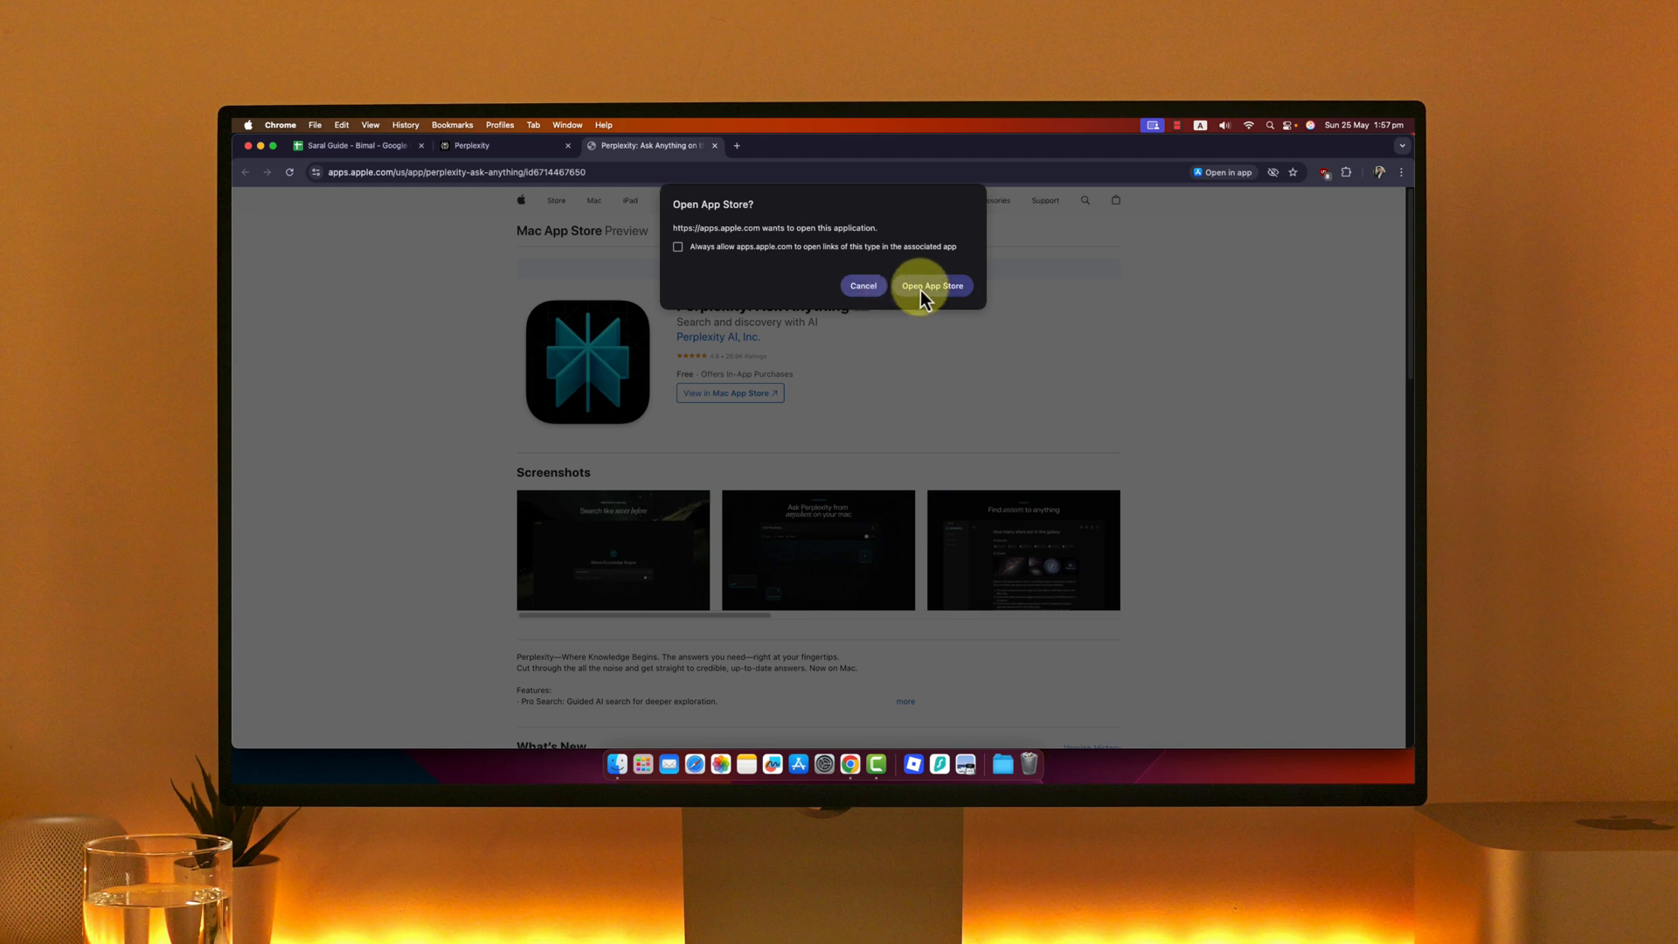
# Allow the Perplexity listing to open in the Mac App Store, then close the Chrome window.
pyautogui.click(930, 285)
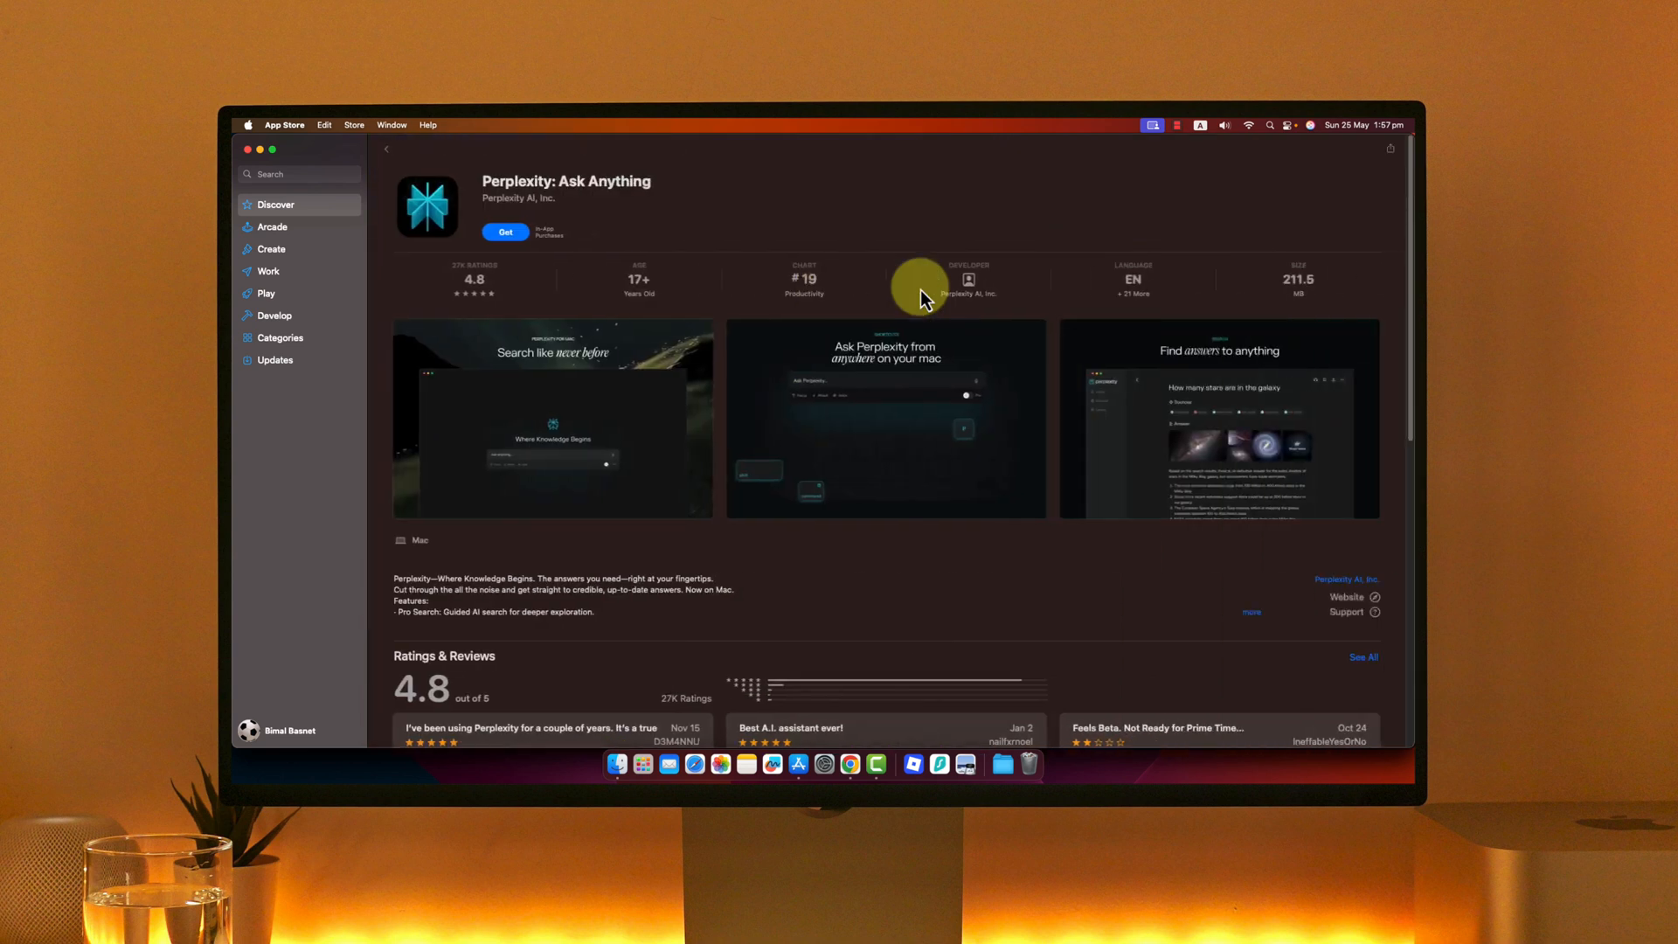
pyautogui.moveTo(266, 161)
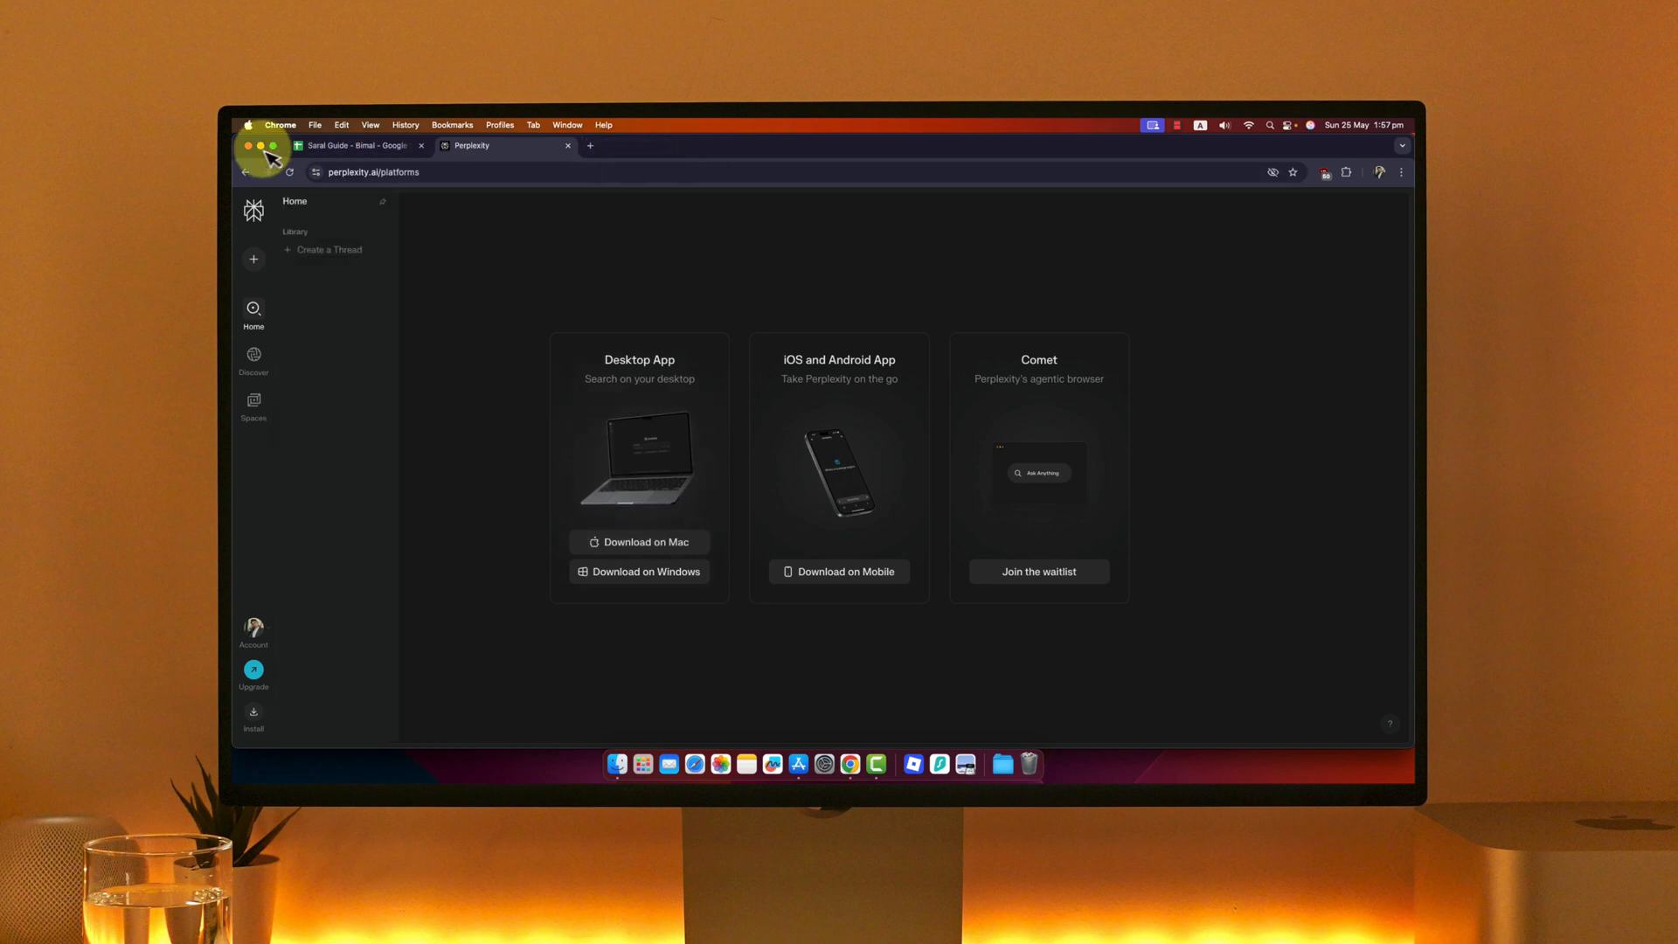
pyautogui.click(256, 147)
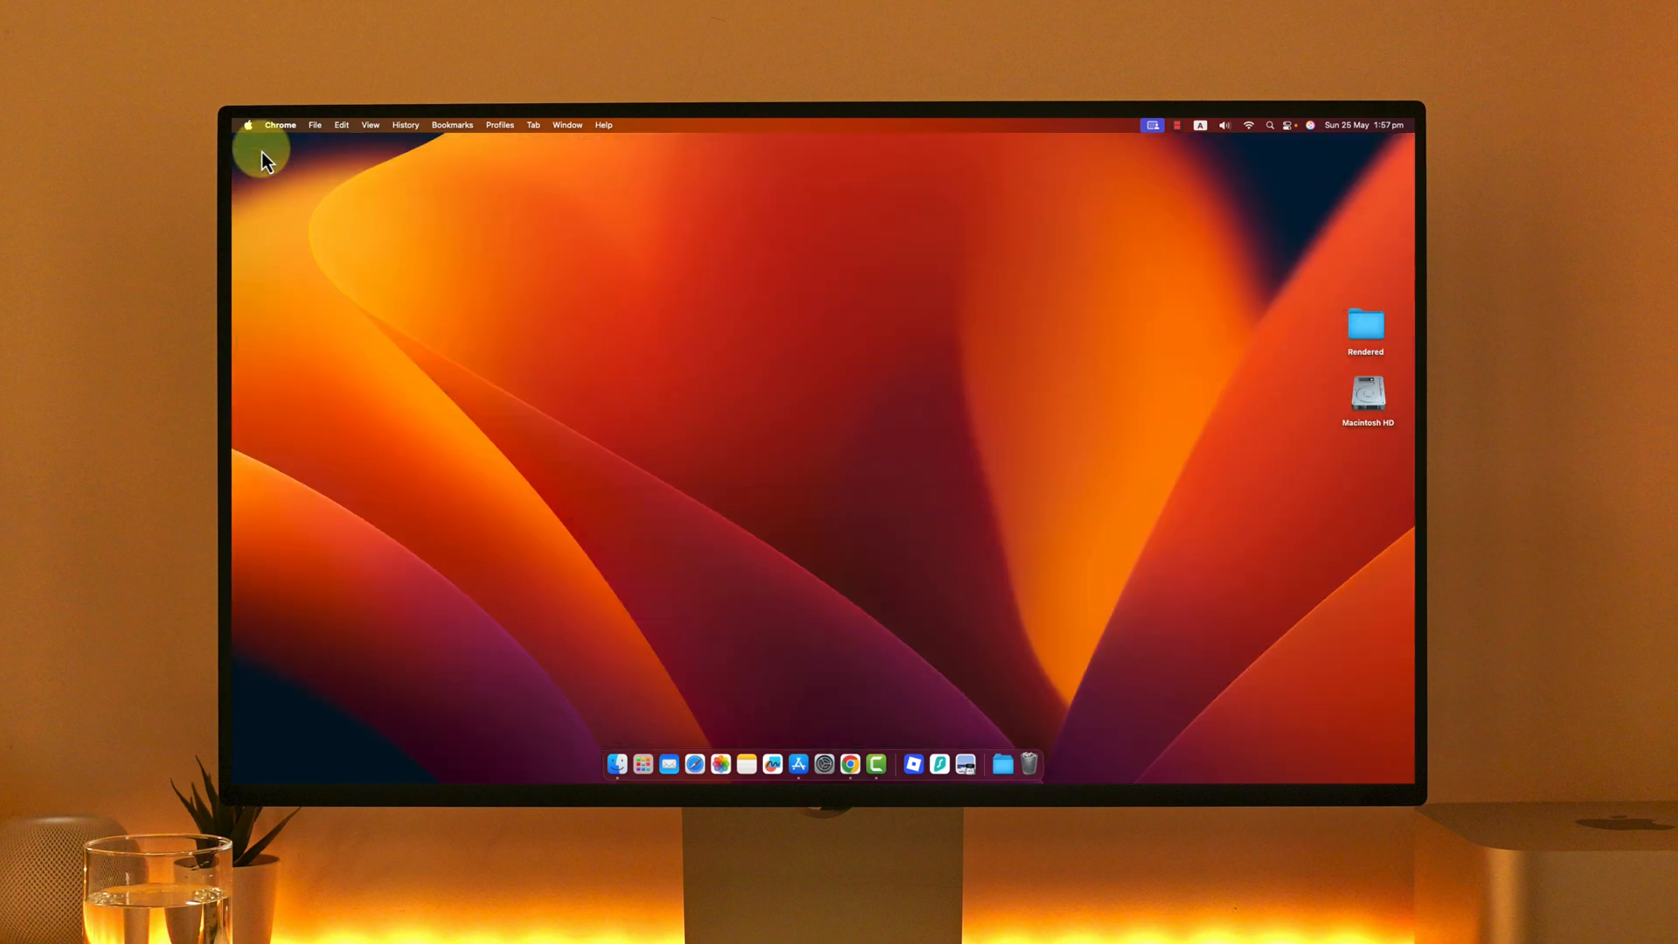